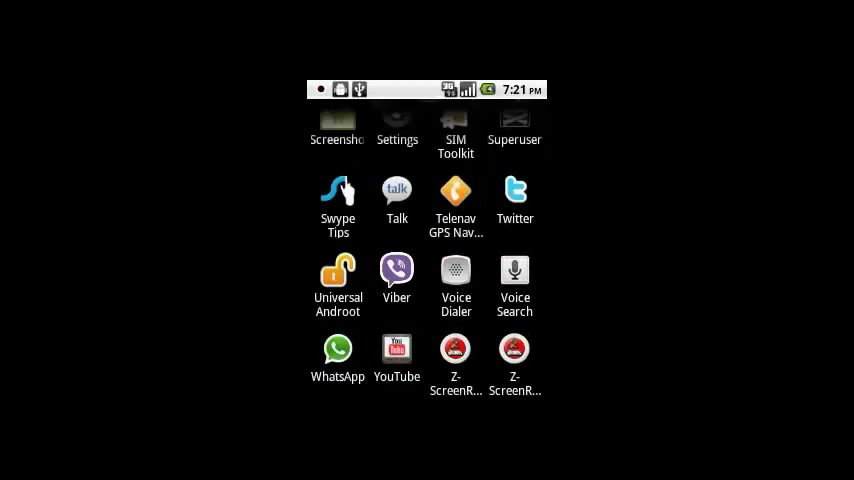
Step: Launch the Floating Soft Keys app from the app list
scroll("up", 3)
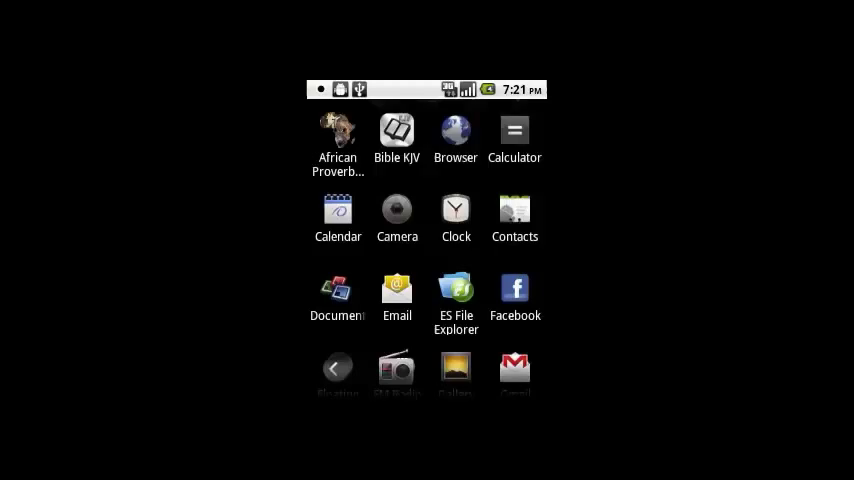
scroll("down", 3)
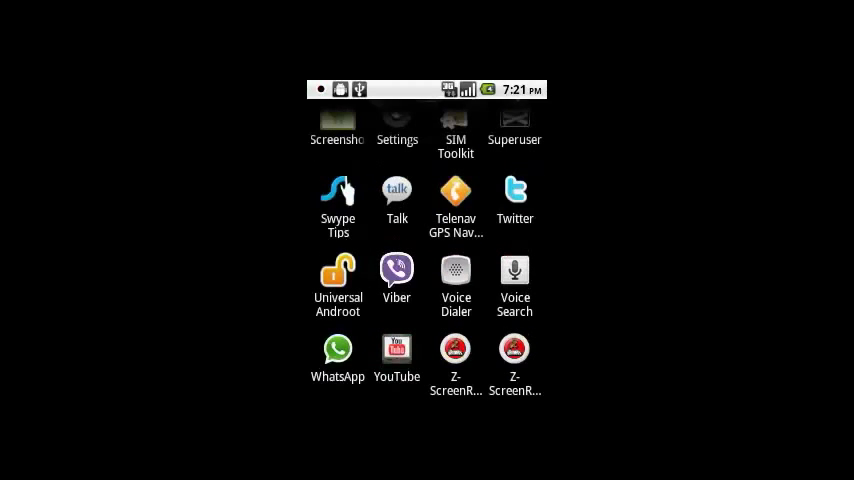
scroll("up", 3)
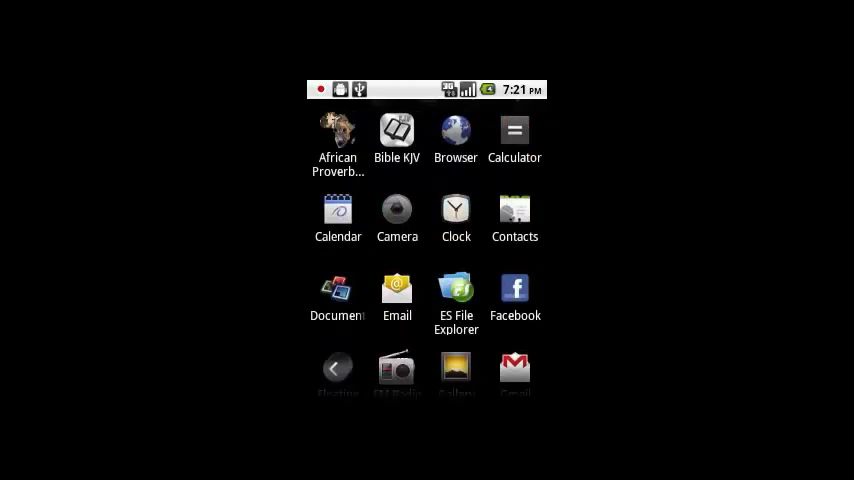
scroll("down", 3)
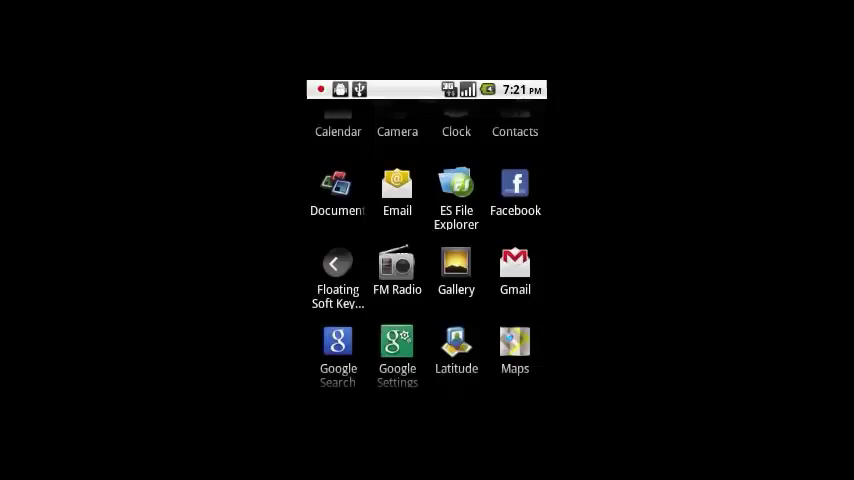
left_click(337, 275)
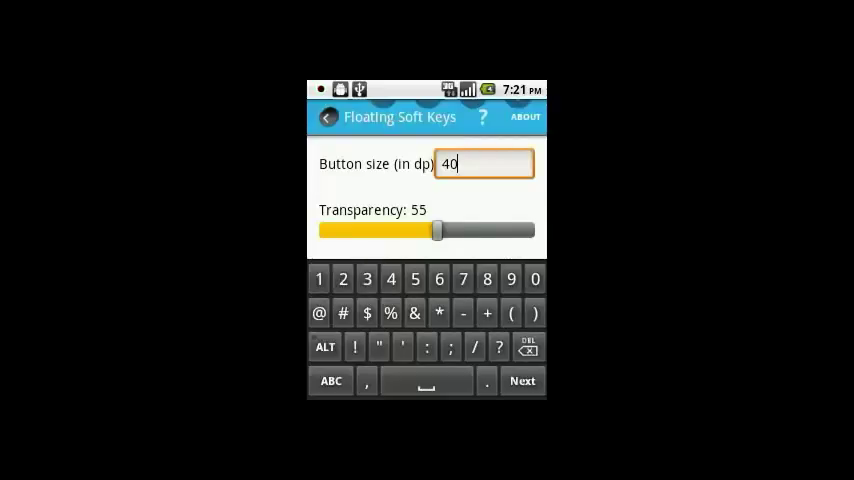
Step: Adjust the Transparency slider through 33 and 72 to settle at 74
left_click_drag(437, 230, 487, 230)
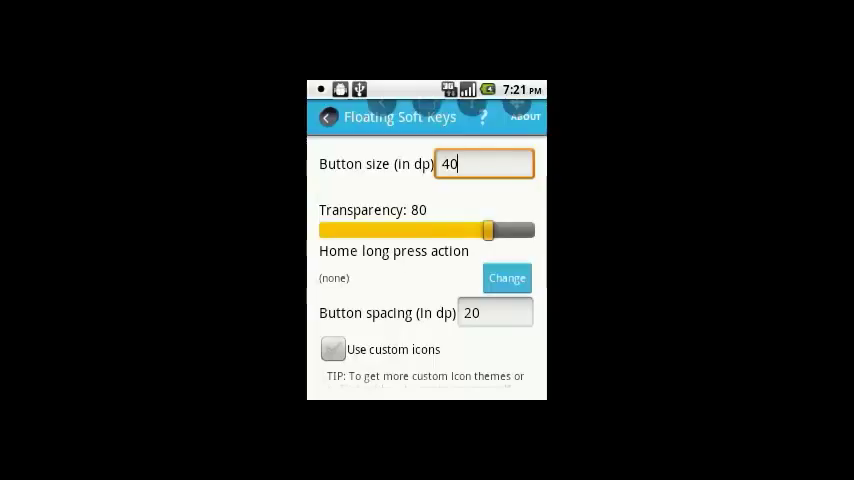
left_click_drag(487, 230, 390, 230)
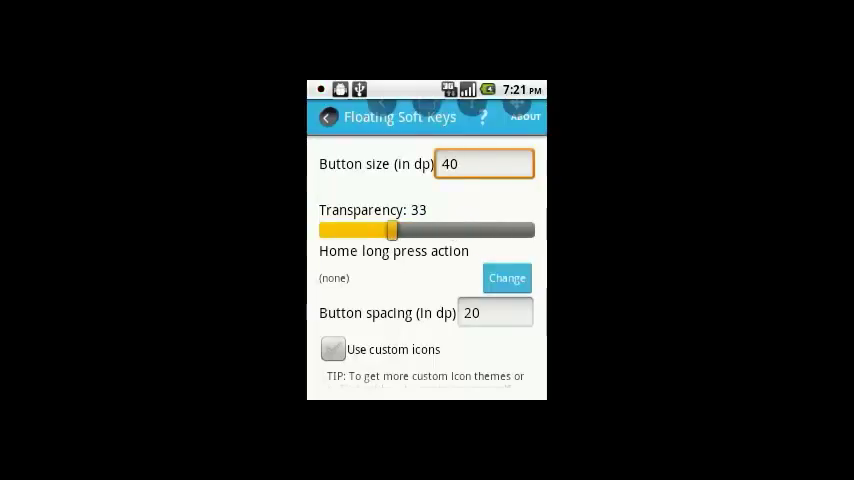
left_click_drag(390, 230, 470, 230)
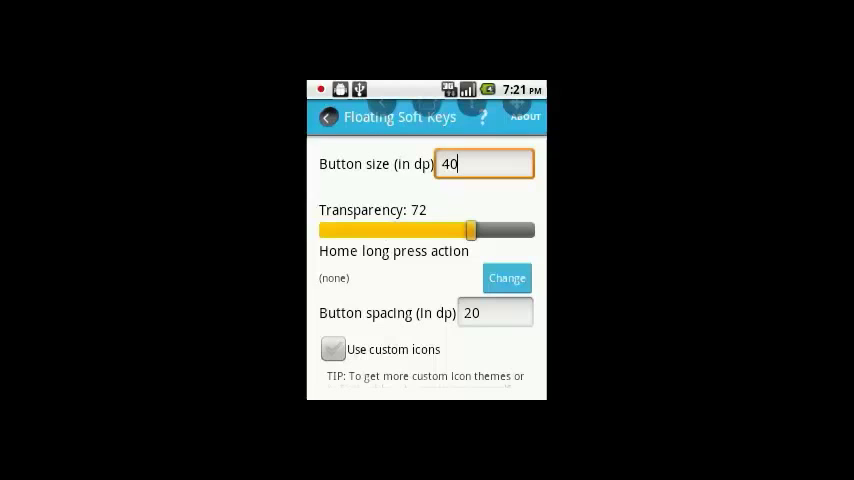
left_click_drag(468, 230, 473, 230)
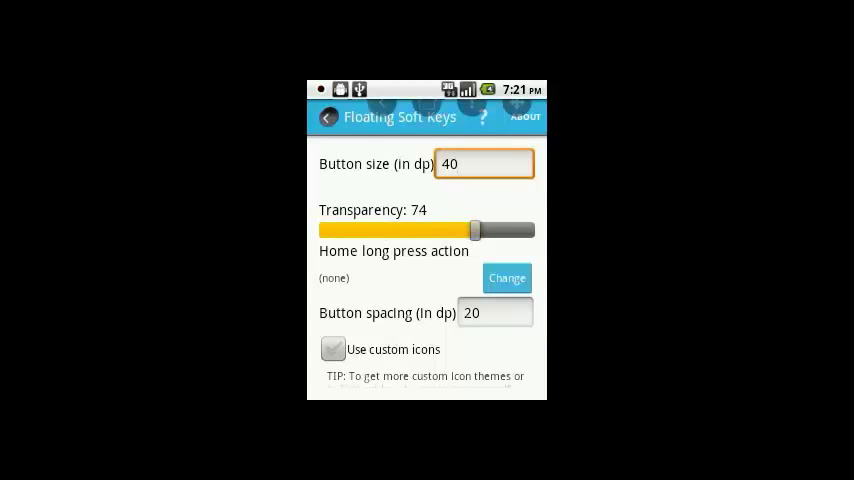
Step: Tick the Horizontal Orientation checkbox in the settings list
scroll("down", 3)
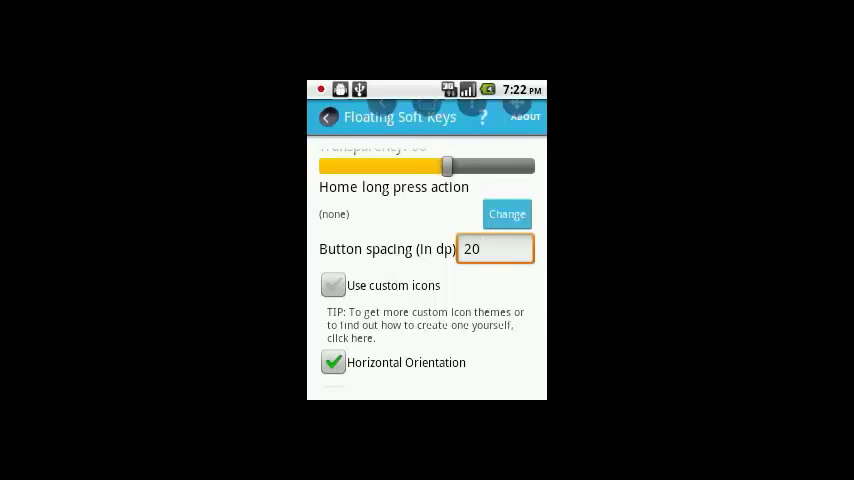
scroll("down", 3)
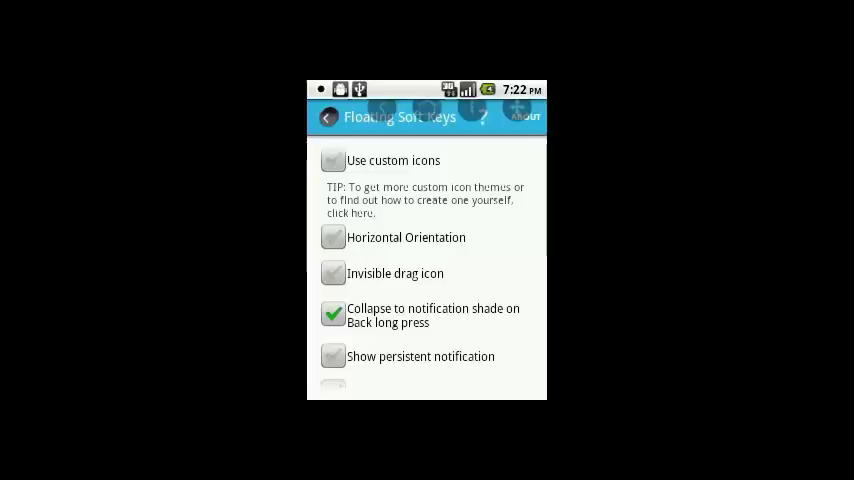
left_click(333, 237)
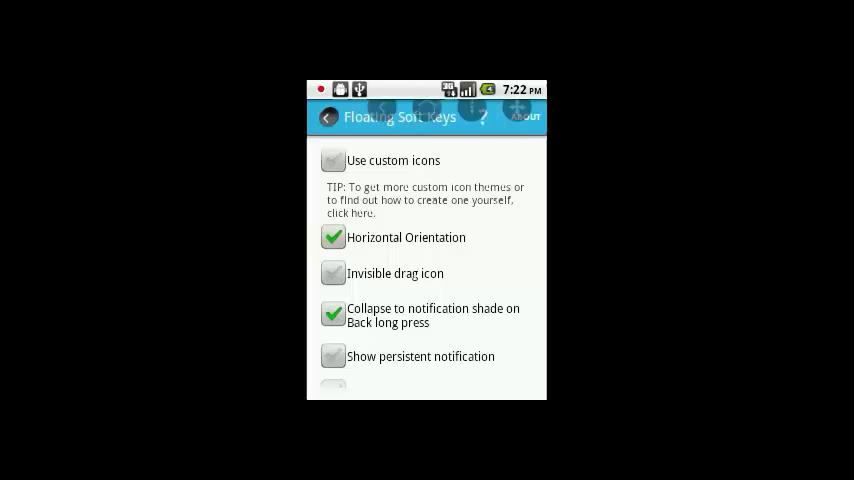
scroll("down", 3)
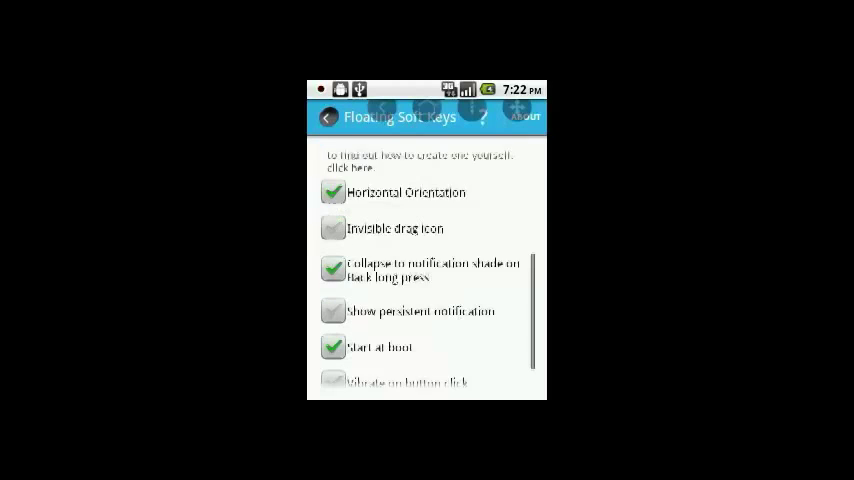
scroll("down", 3)
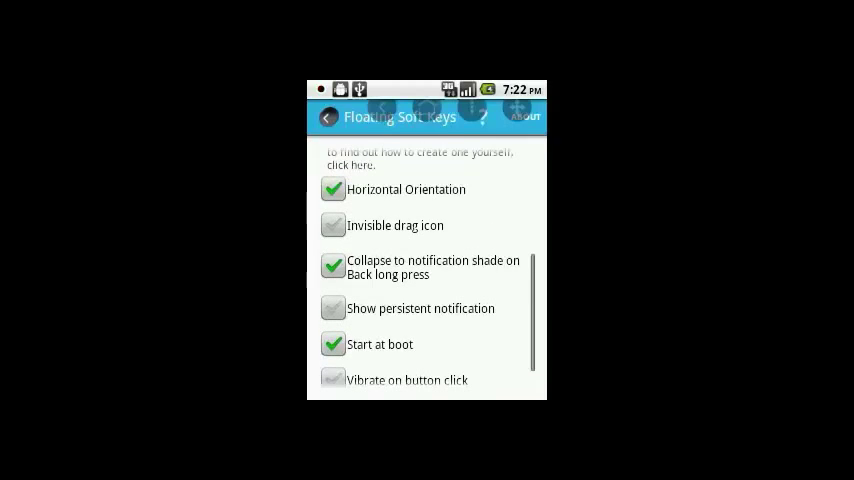
scroll("up", 3)
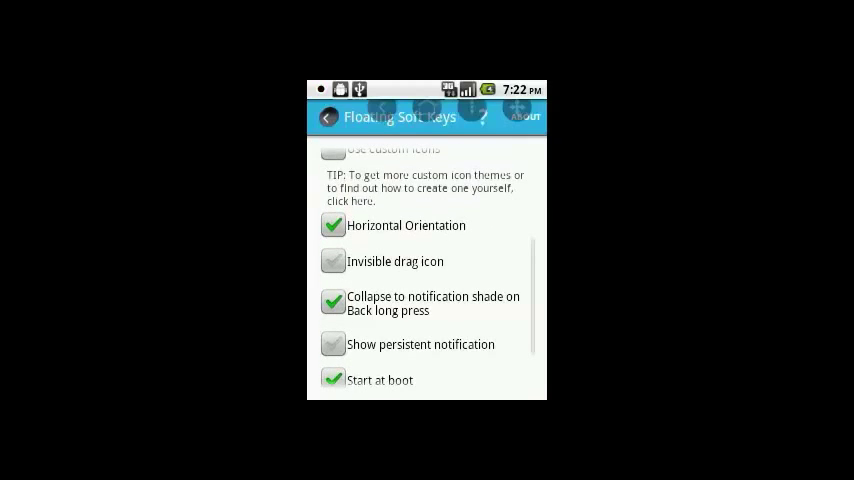
scroll("down", 3)
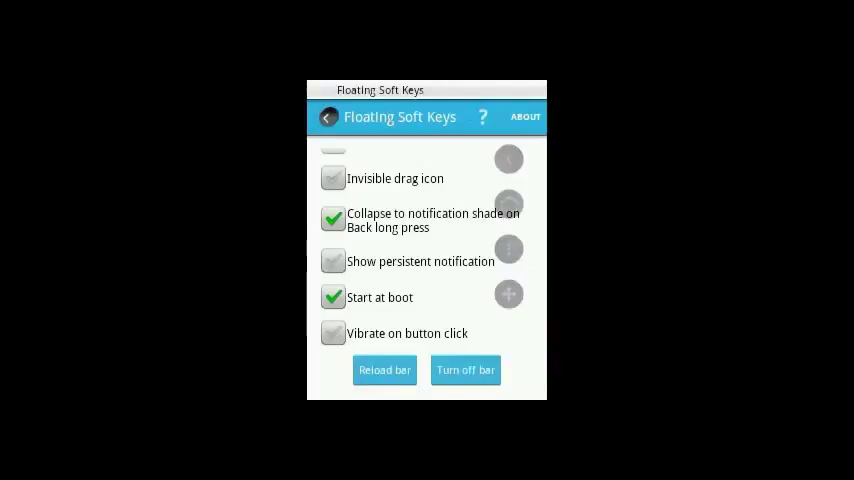
Step: Reload the floating key bar from the bottom of settings
left_click(508, 294)
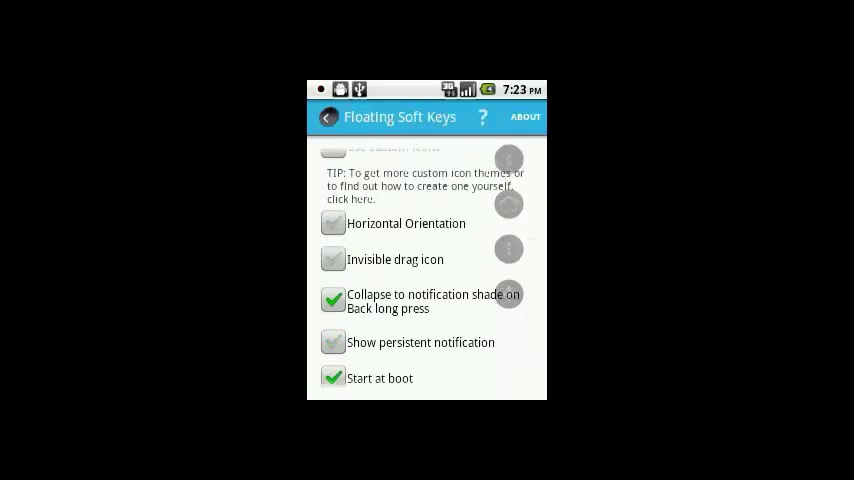
Step: Re-enable Horizontal Orientation and key in a new two-digit button size
left_click(333, 223)
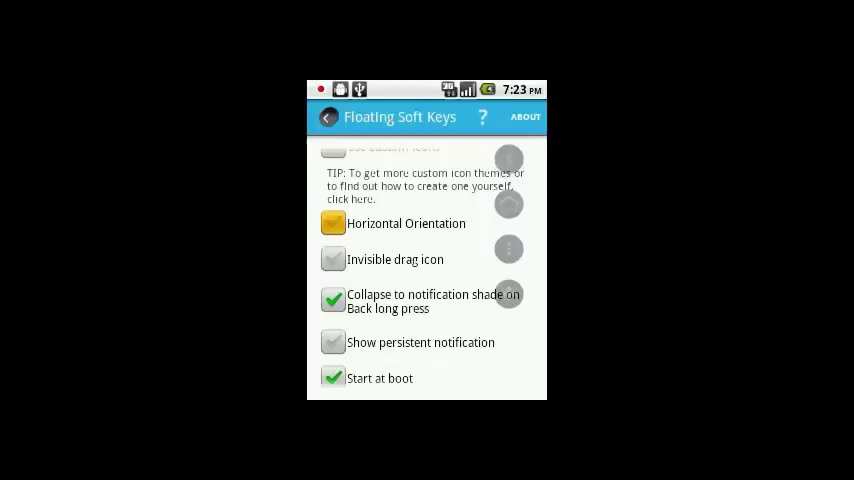
left_click(333, 223)
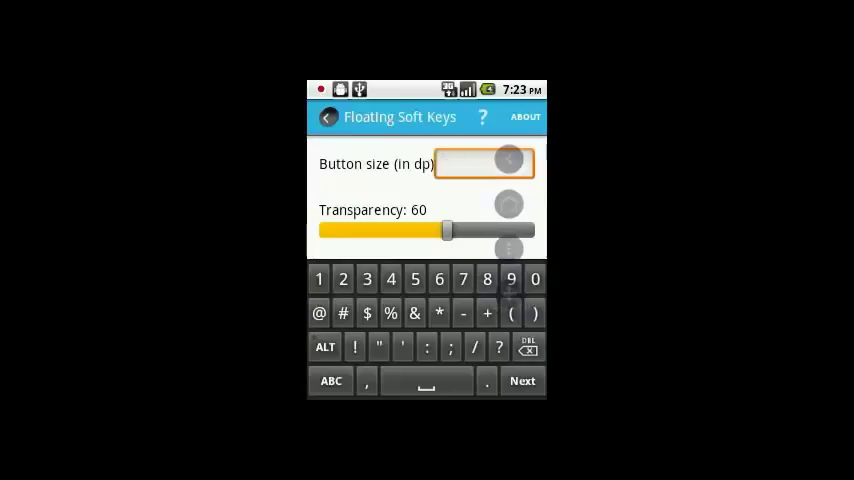
left_click(439, 279)
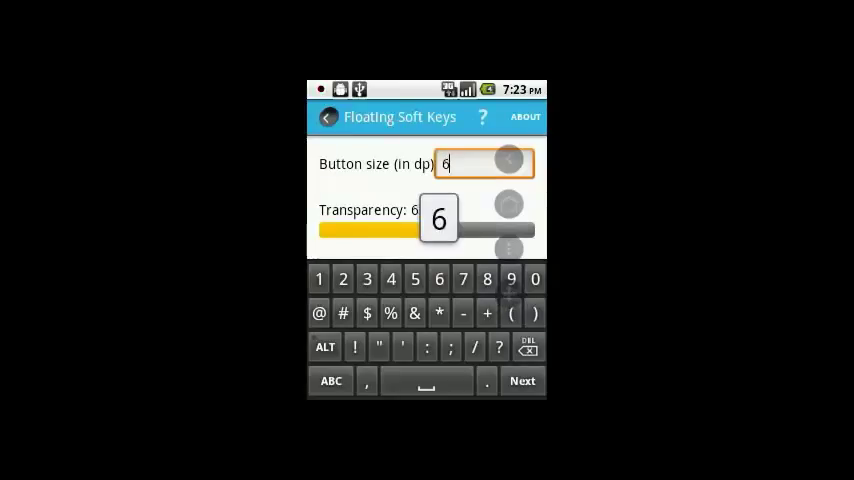
left_click(535, 278)
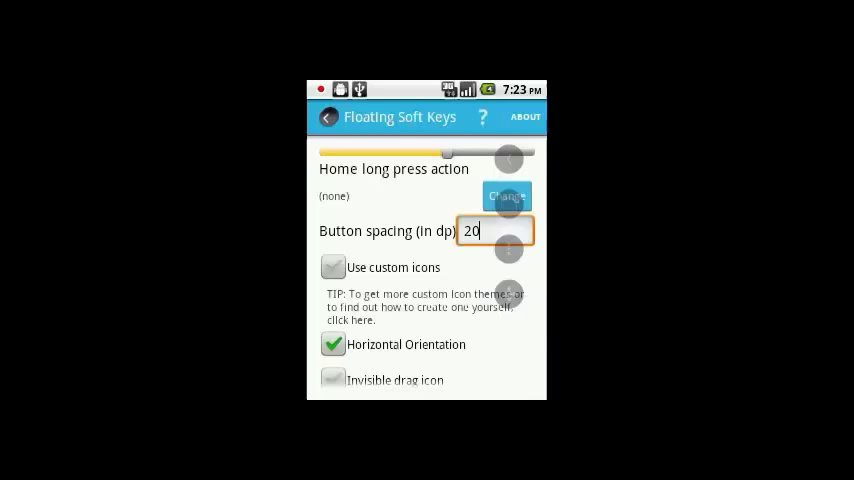
Step: Reload the bar to show back, home and menu keys in a horizontal row
scroll("down", 3)
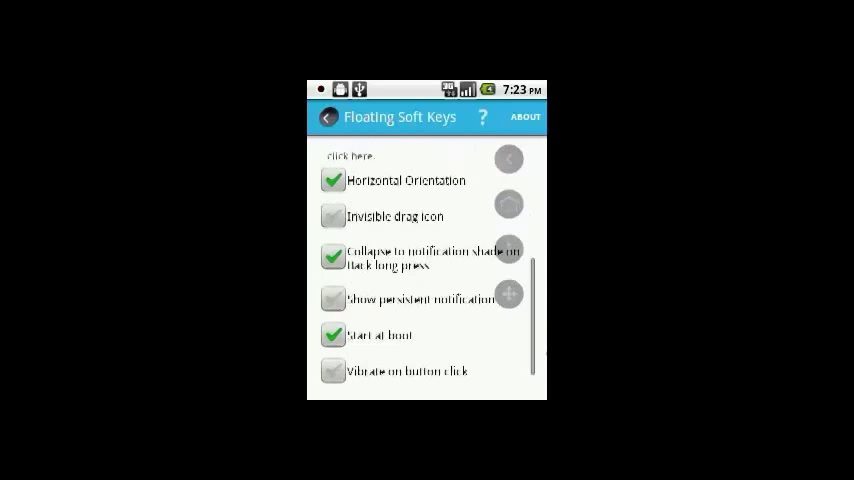
scroll("down", 3)
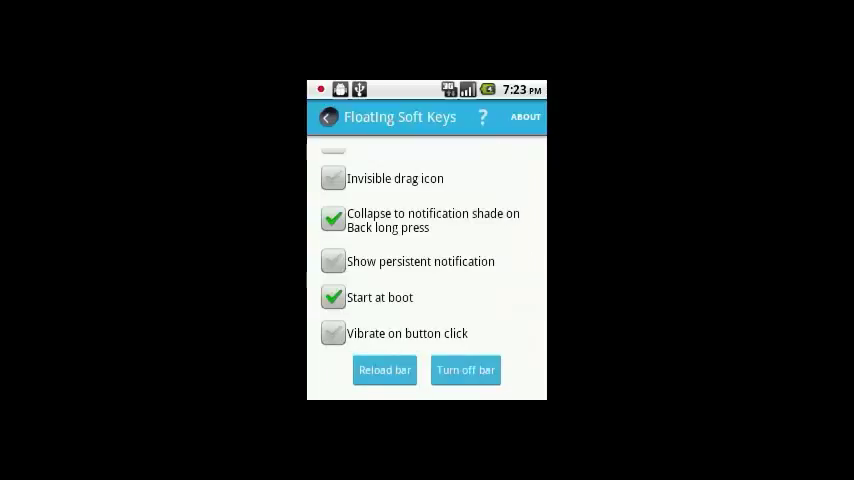
left_click(385, 370)
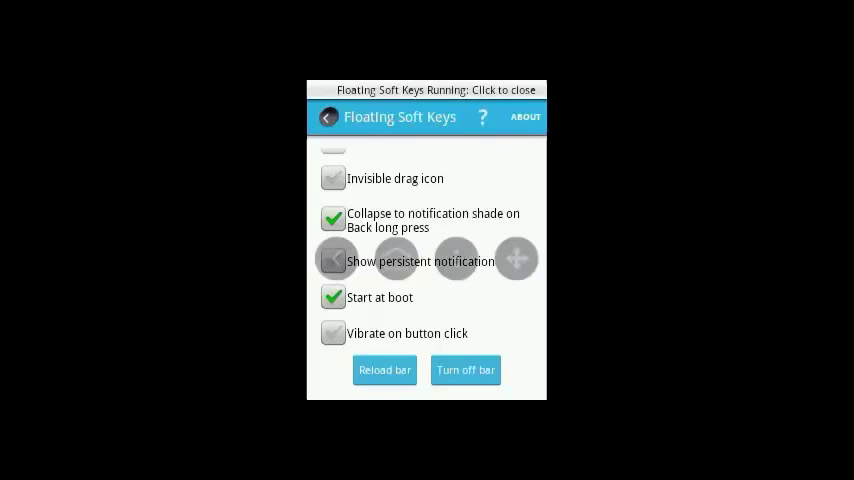